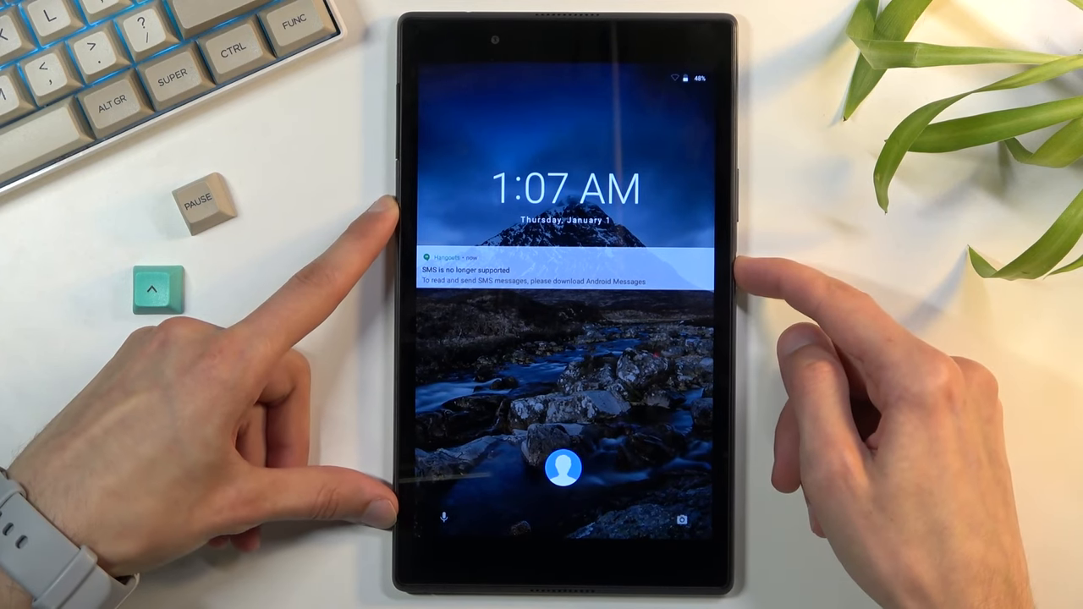
Hold the Power button for the Power off / Reboot / Airplane mode menu, then restart toward fastboot
left_click(736, 288)
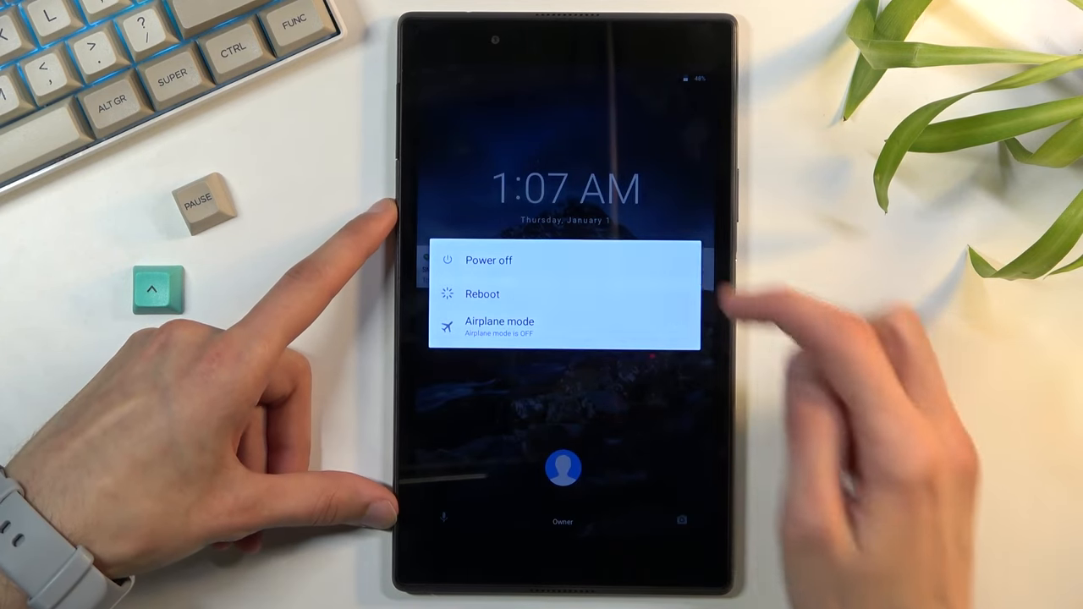
left_click(482, 293)
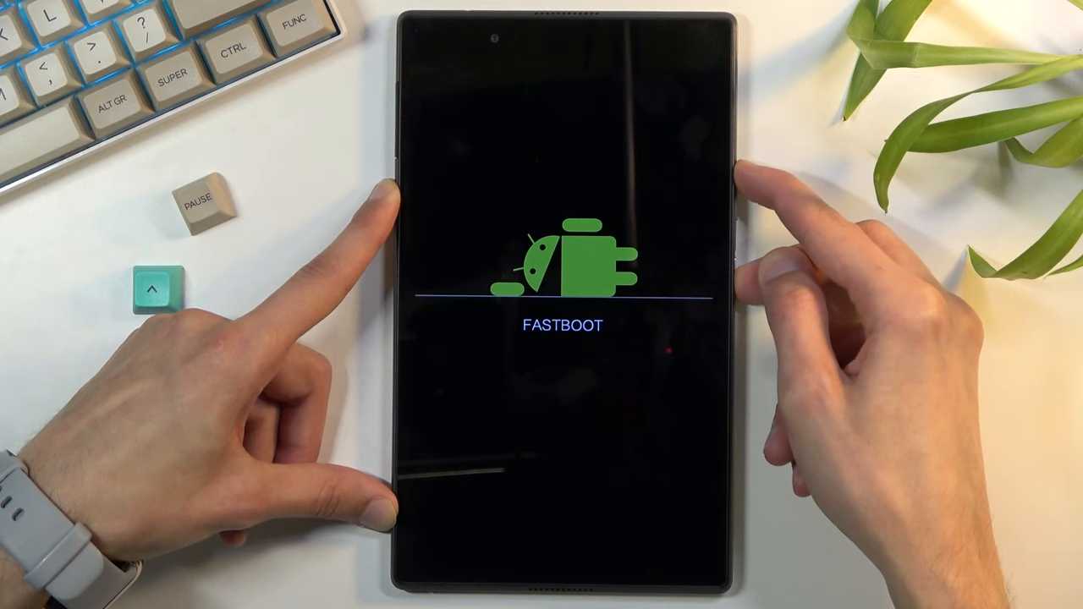
Exit the FASTBOOT screen with the hardware buttons and restart into Android Recovery
left_click(744, 177)
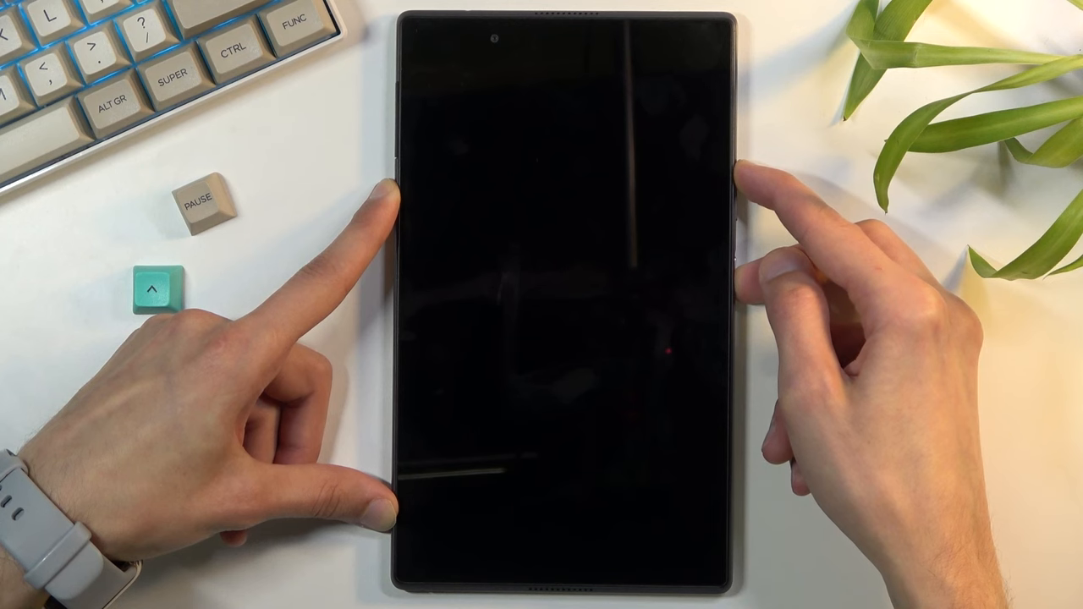
left_click(745, 177)
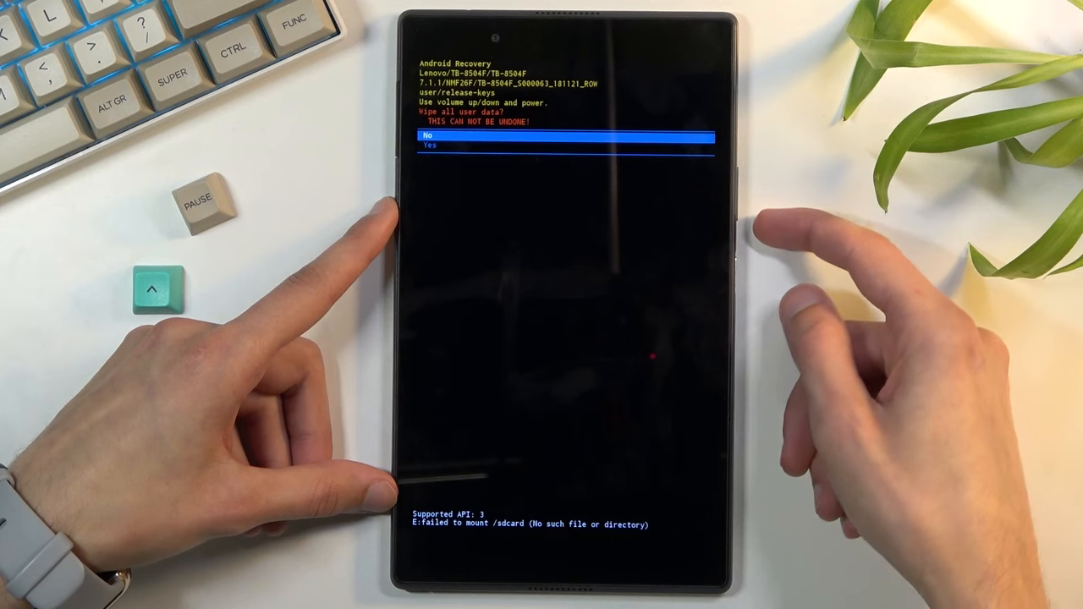
Move the 'Wipe all user data?' highlight from No to Yes with Volume Down
key("volumedown")
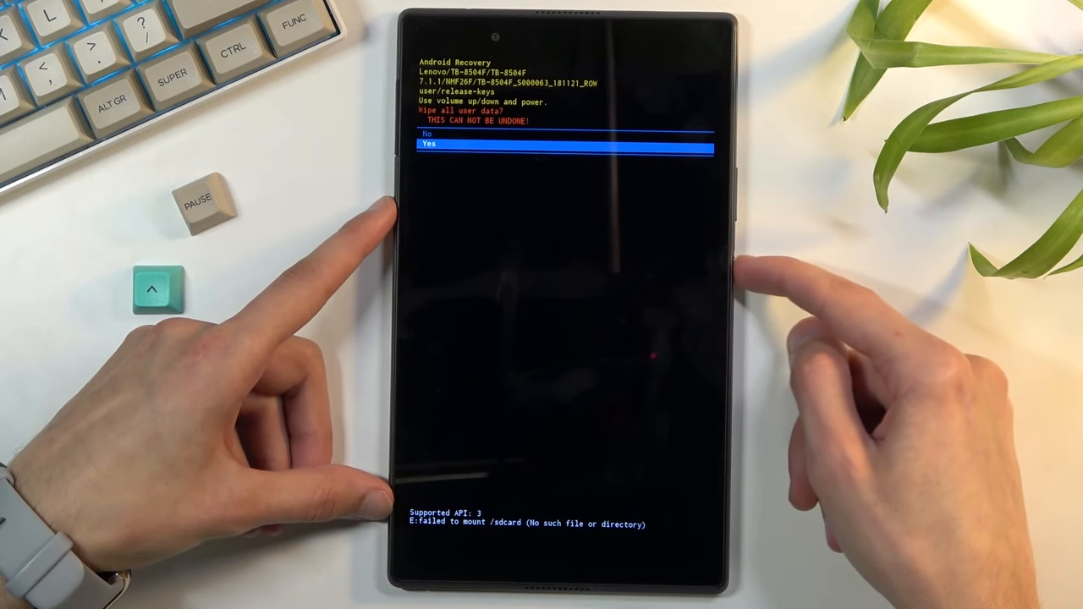